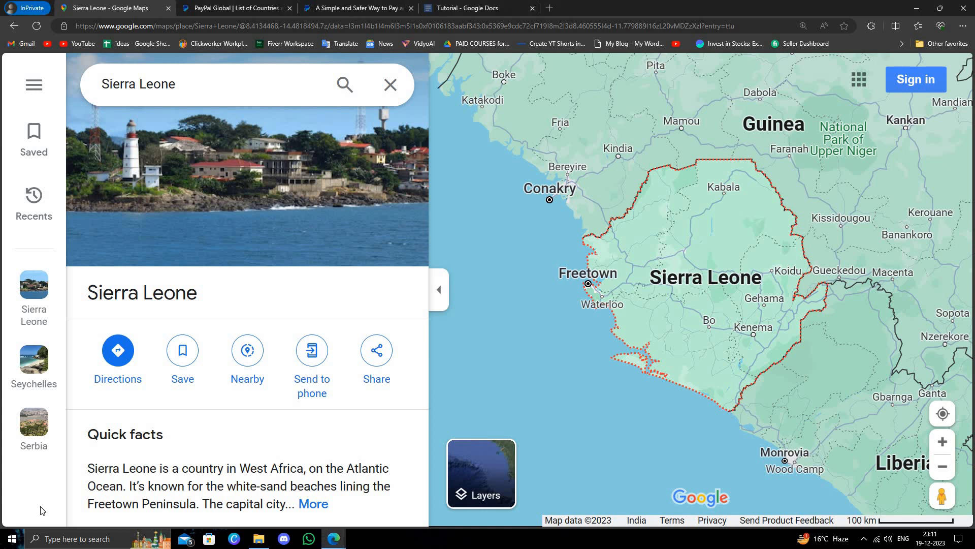
pyautogui.moveTo(105, 281)
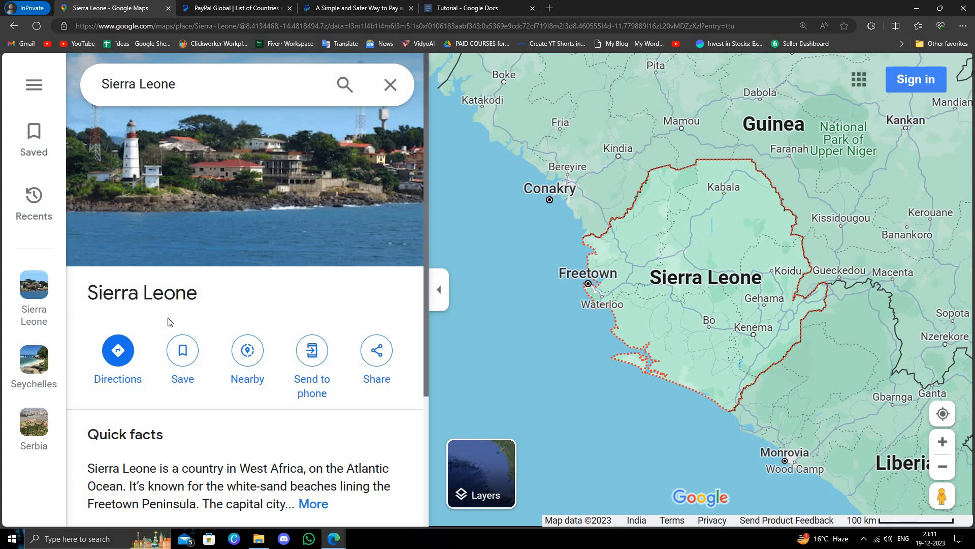
pyautogui.moveTo(400, 328)
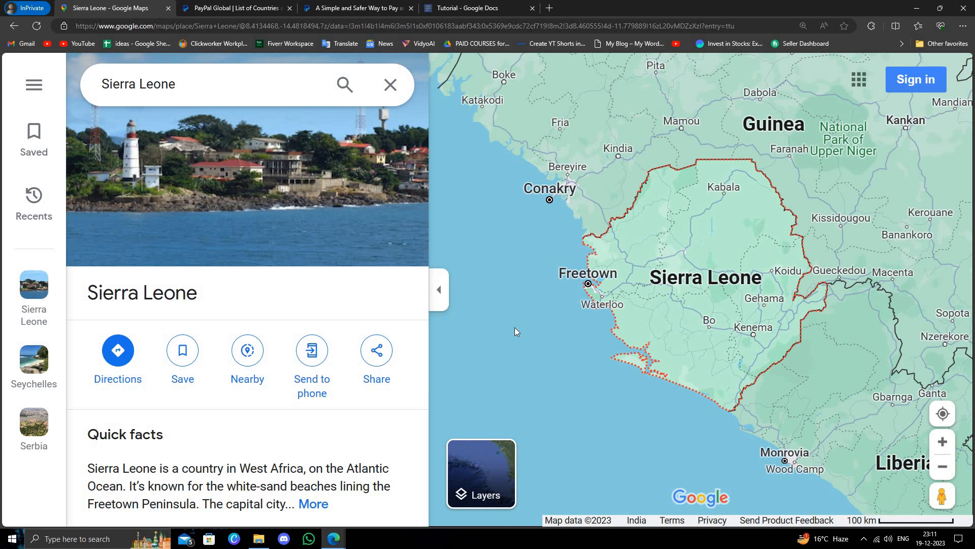
pyautogui.moveTo(515, 326)
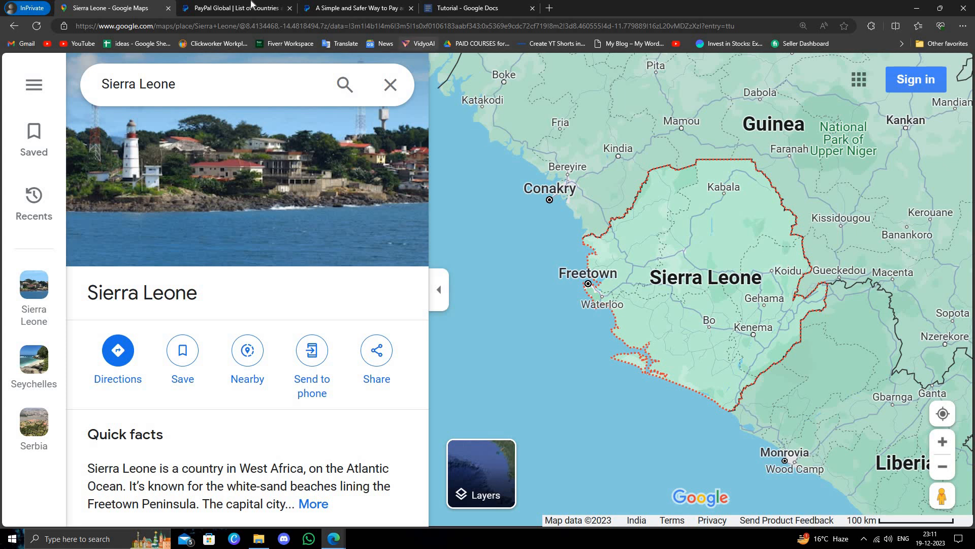
# Switch to the PayPal Sierra Leone home page and begin free account sign-up.
pyautogui.click(237, 8)
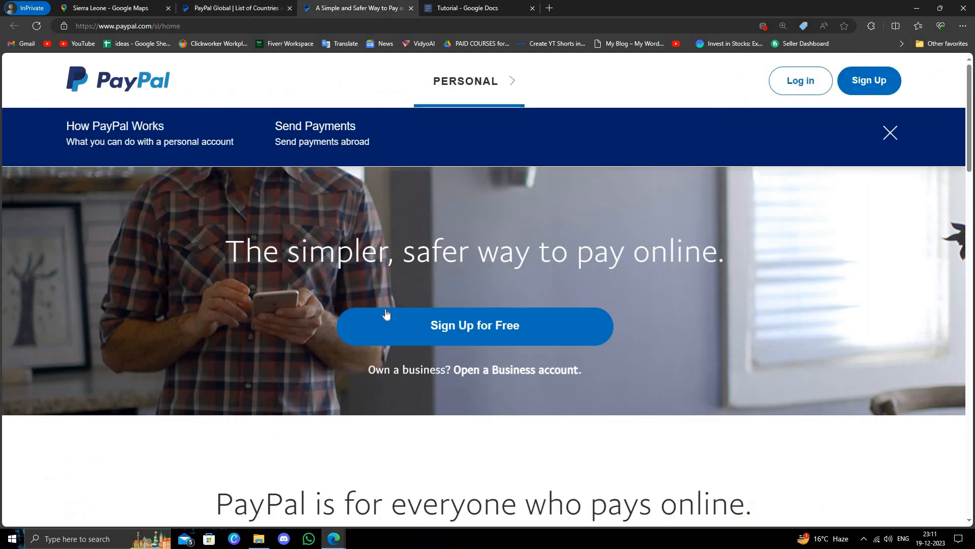
pyautogui.click(474, 325)
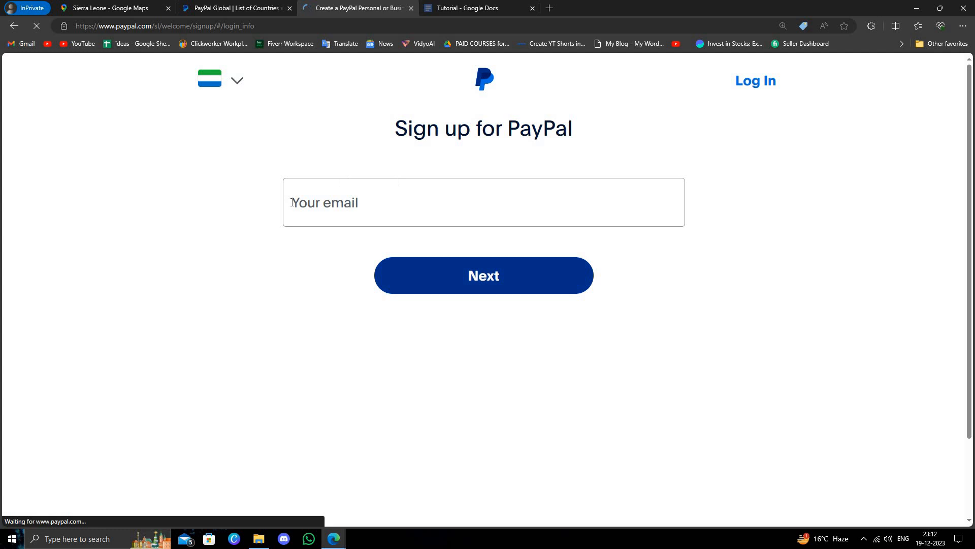
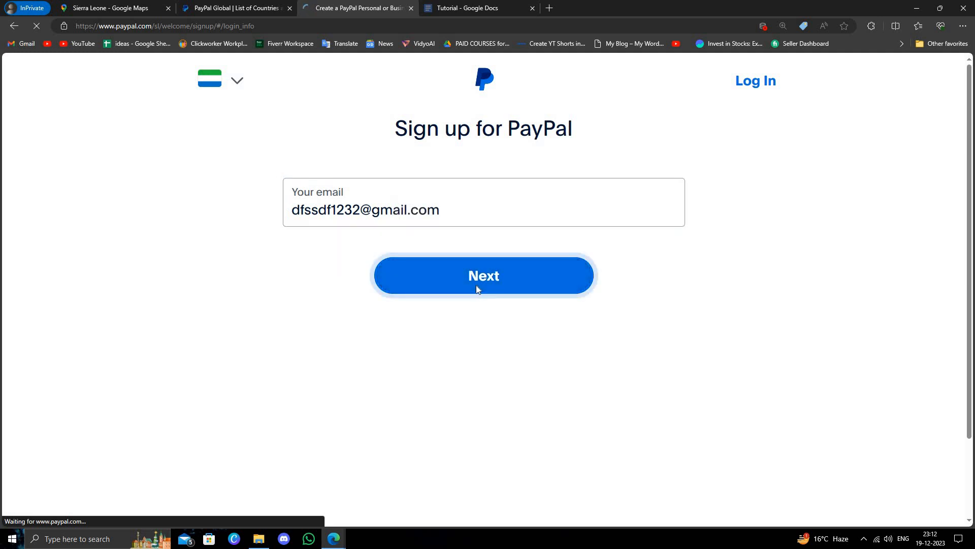
# Enter the email address 'dfs' in the sign-up form's email field.
pyautogui.click(484, 276)
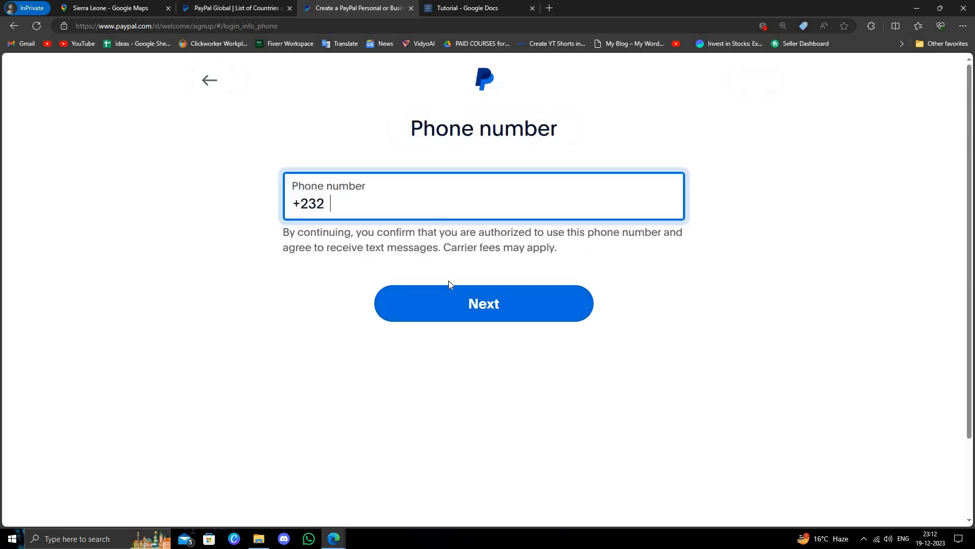
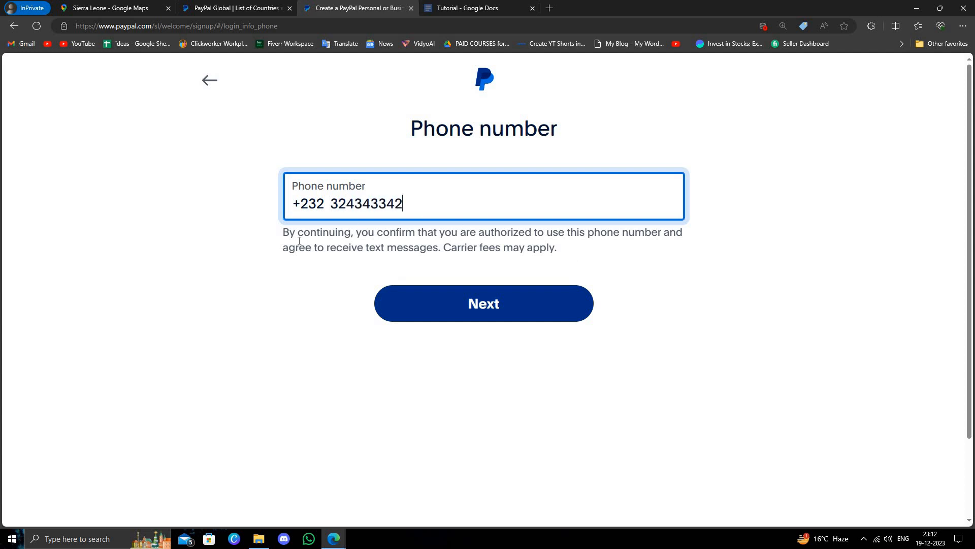
pyautogui.moveTo(380, 309)
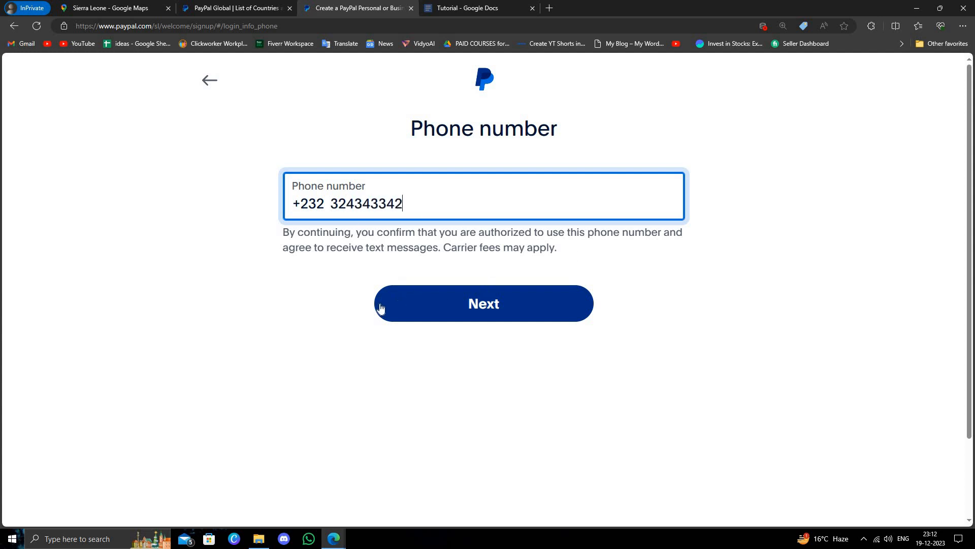